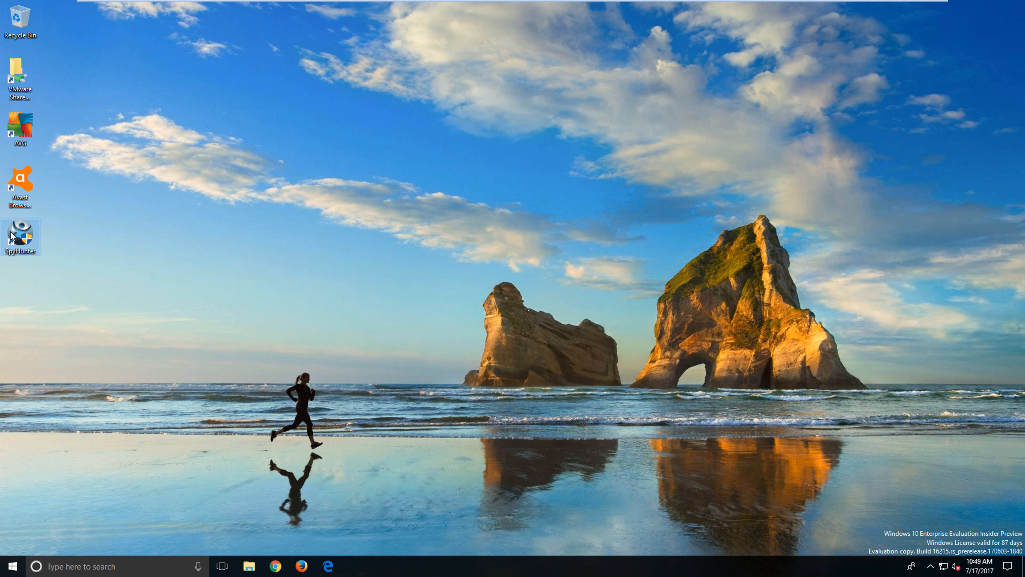
Launch SpyHunter from the desktop, triggering the User Account Control prompt
double_click(20, 236)
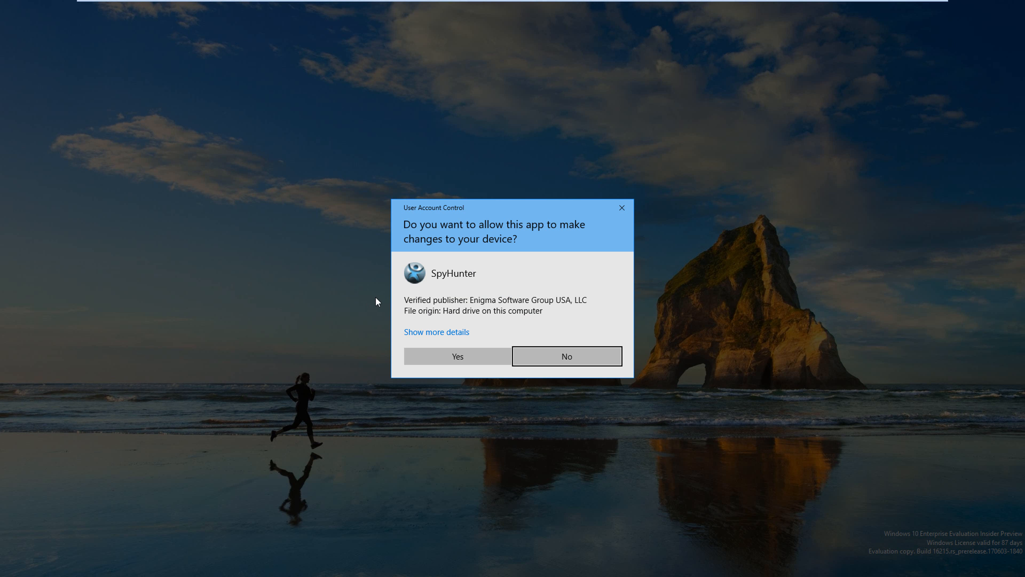
Allow SpyHunter to make changes so its scan runs and reports BrowseMark
left_click(457, 357)
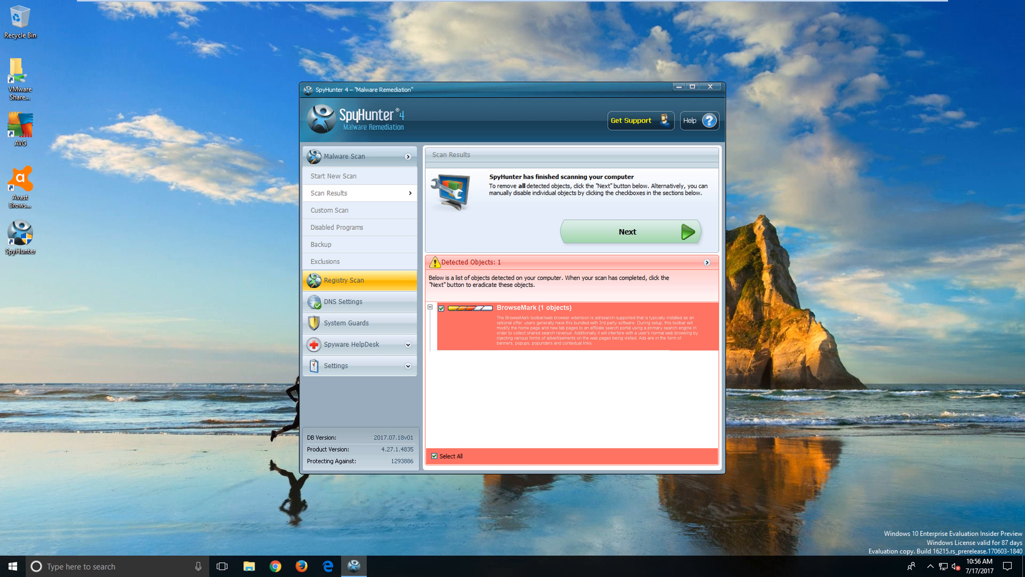
mouse_move(979, 391)
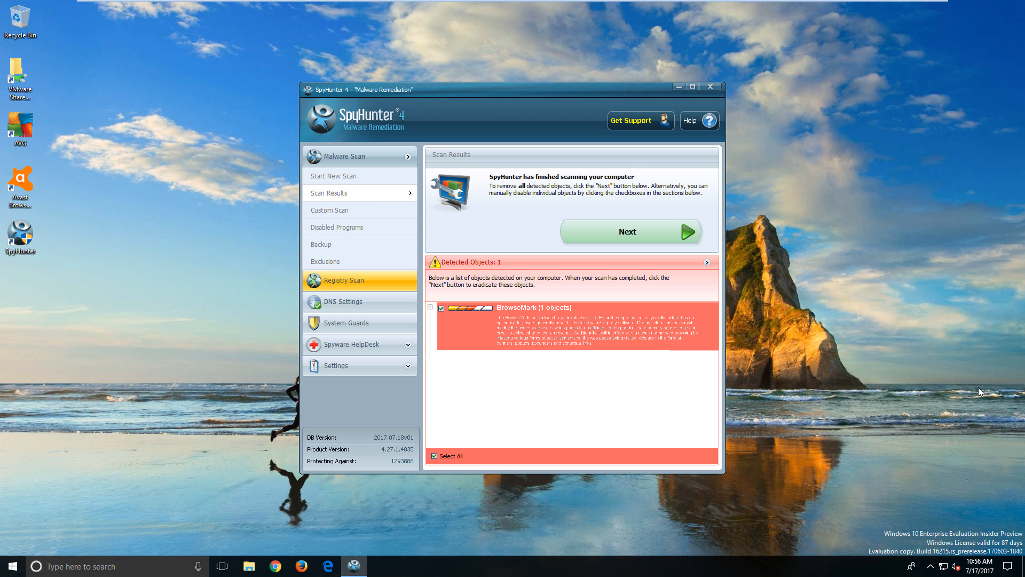
Remove the detected BrowseMark, skip the unknown objects review with Remind me later, and restart the PC
left_click(630, 231)
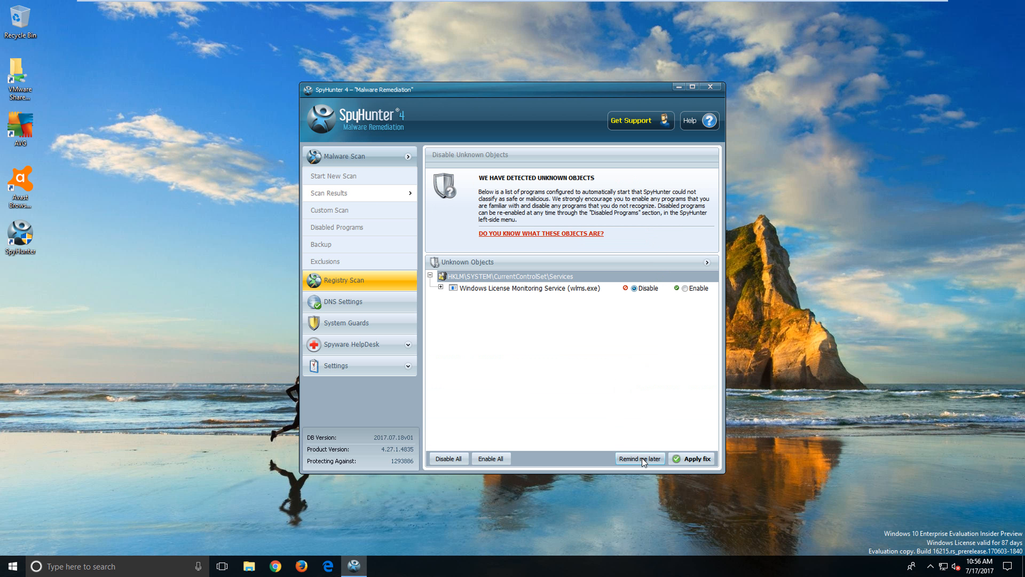
left_click(698, 458)
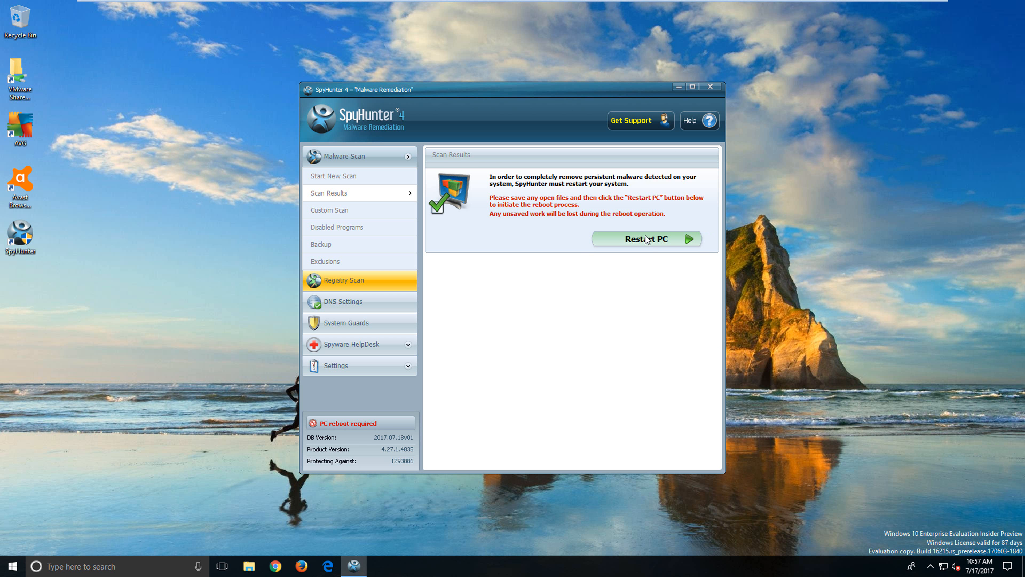
left_click(647, 239)
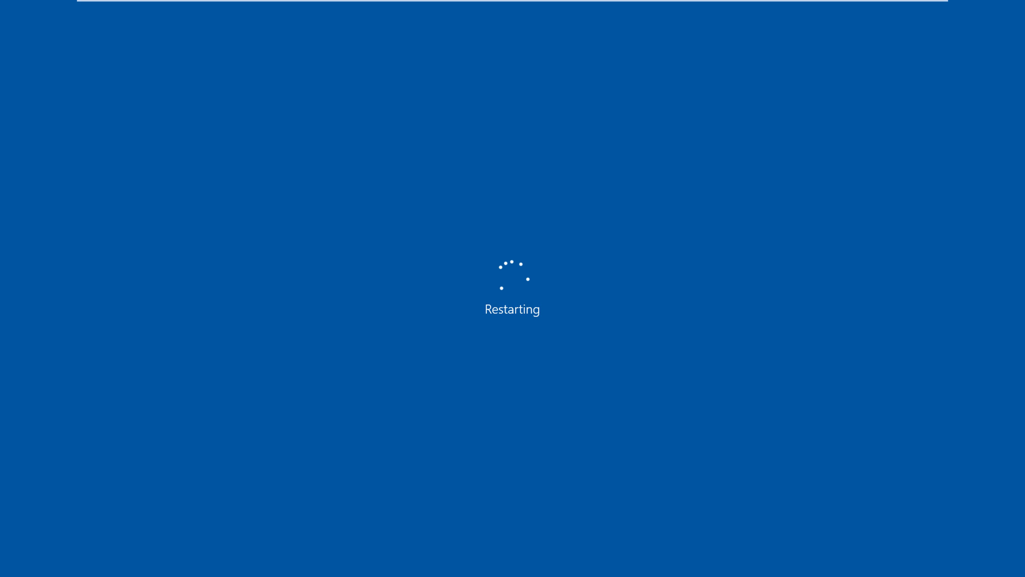